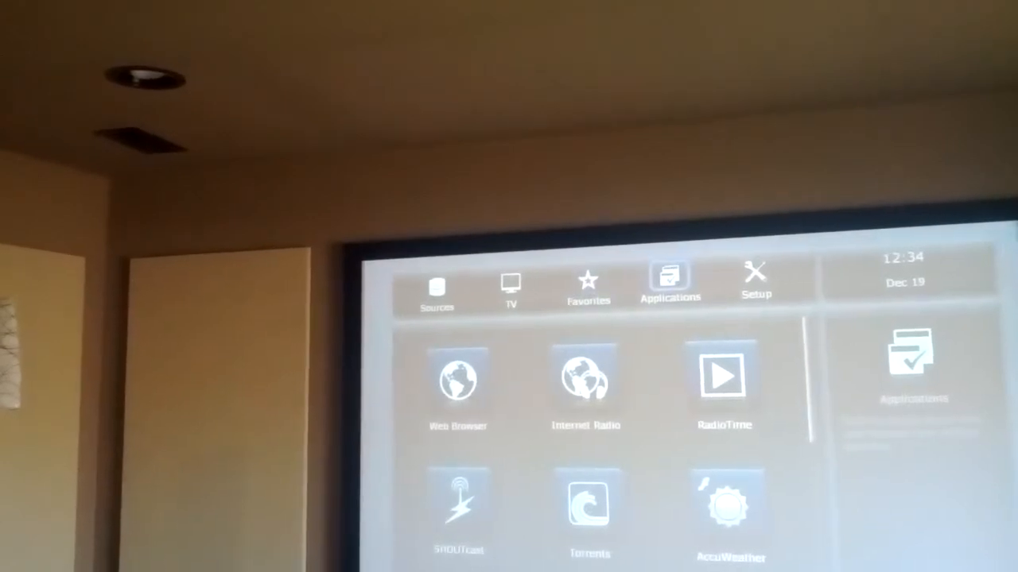
pyautogui.click(754, 283)
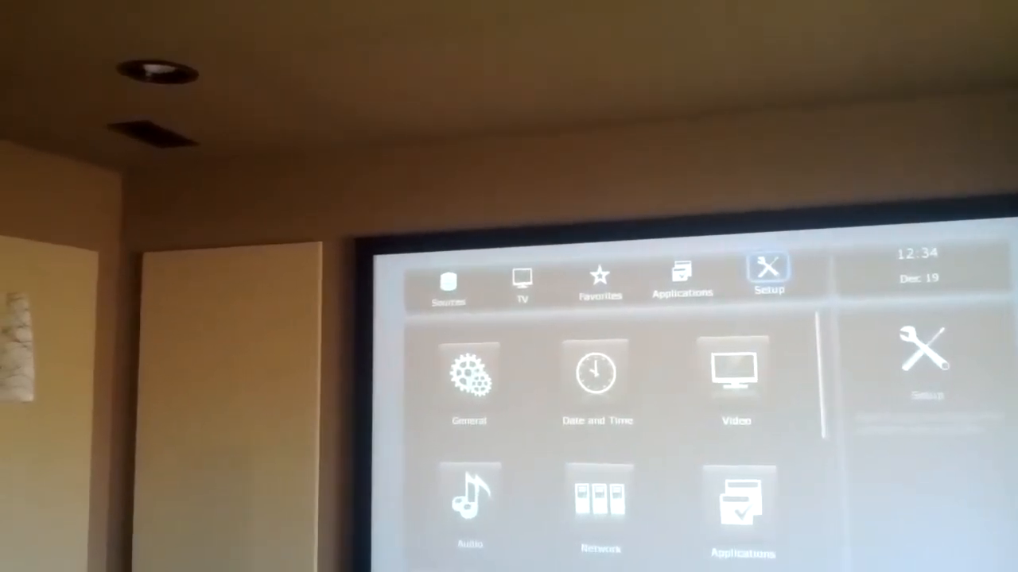